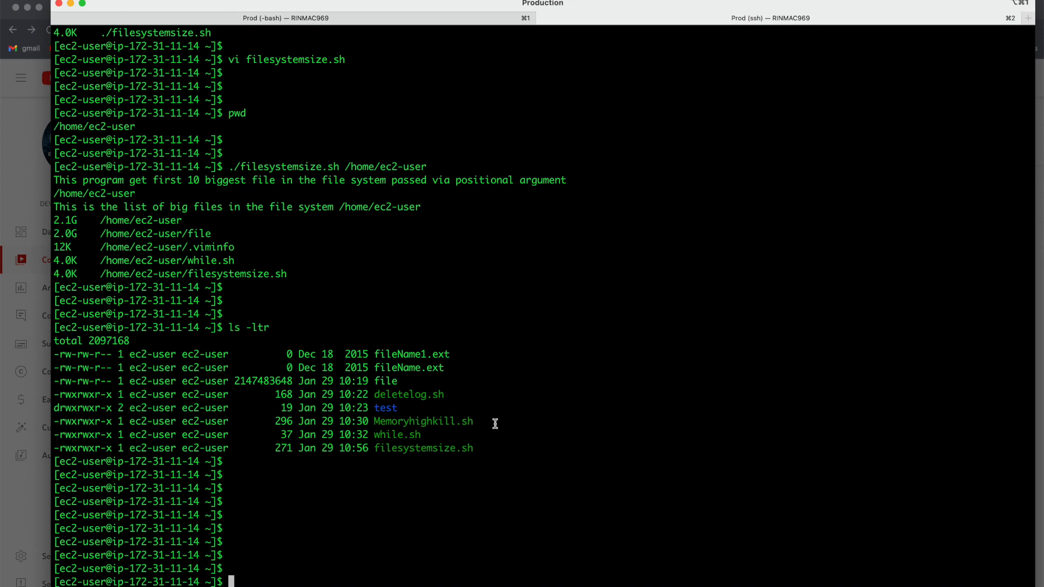
mouse_move(488, 447)
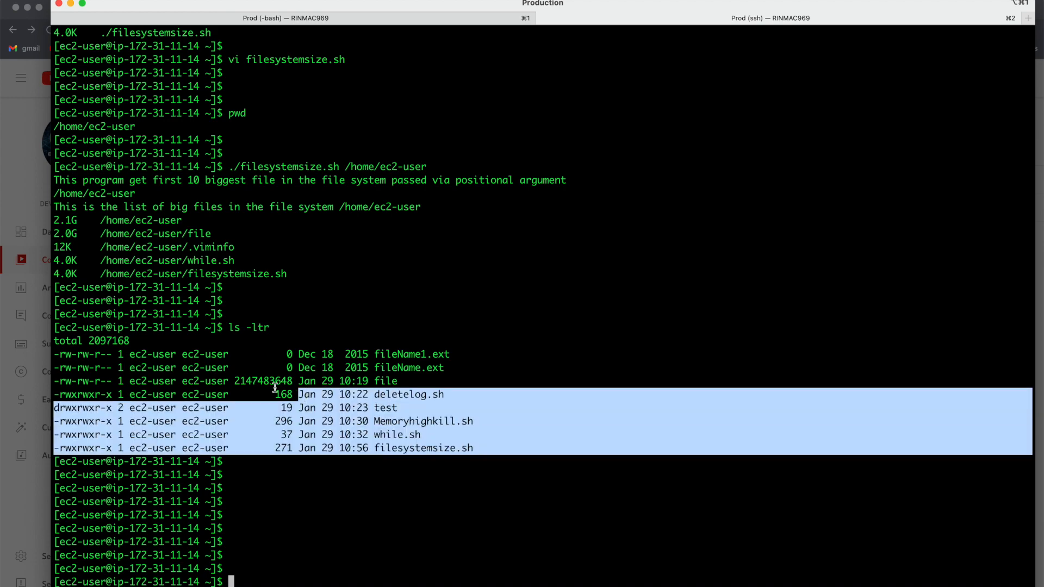
Clear the terminal and relist the home directory files with ls -ltr
click(222, 345)
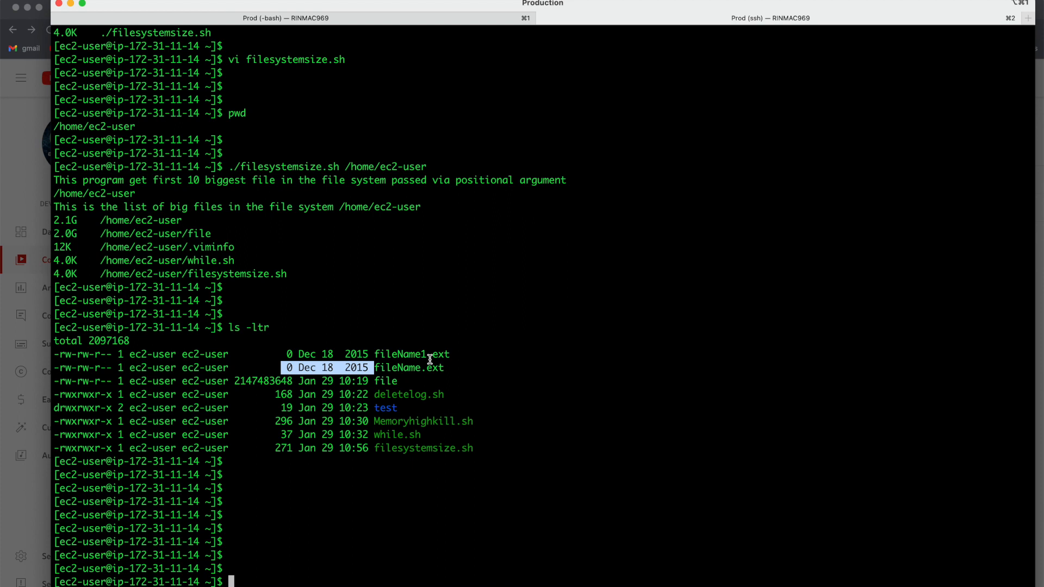
mouse_move(540, 385)
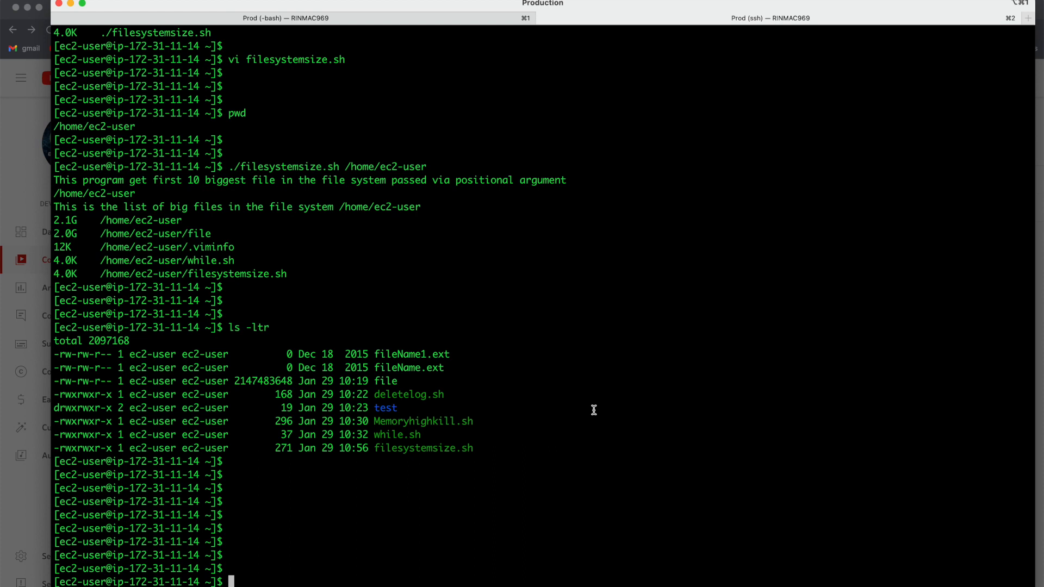
double_click(411, 354)
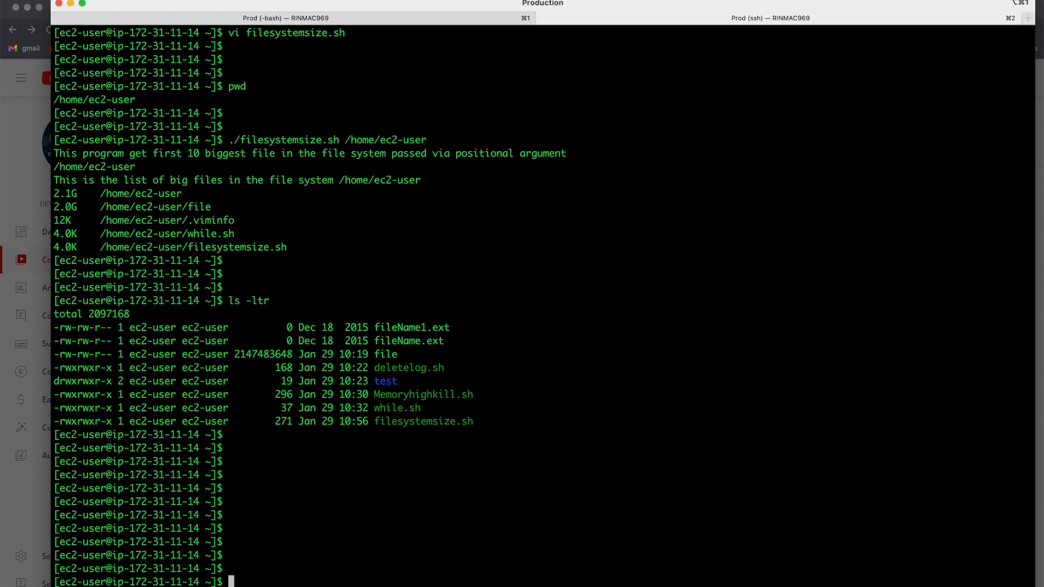
text(l)
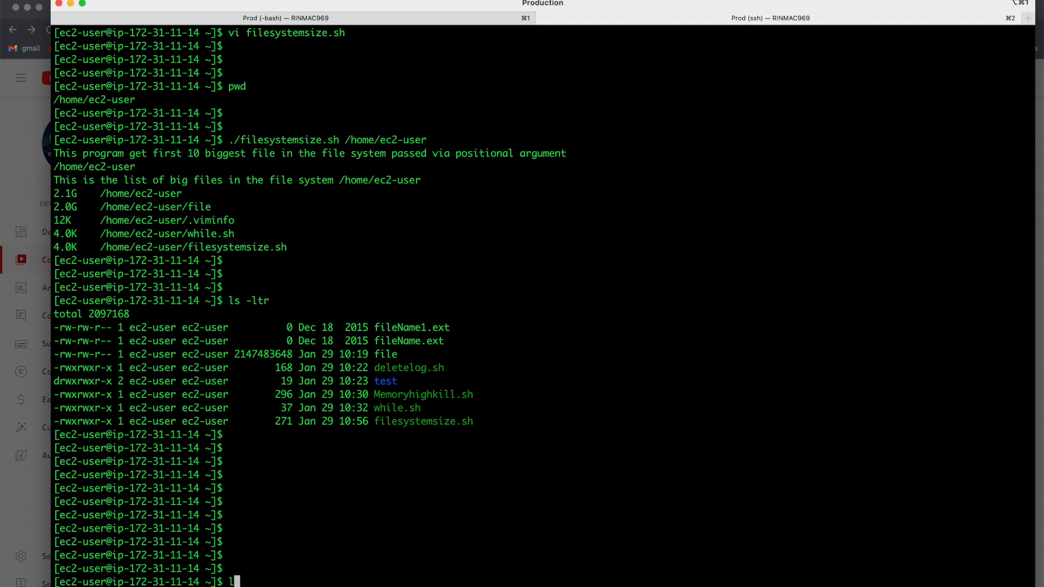
text(lea)
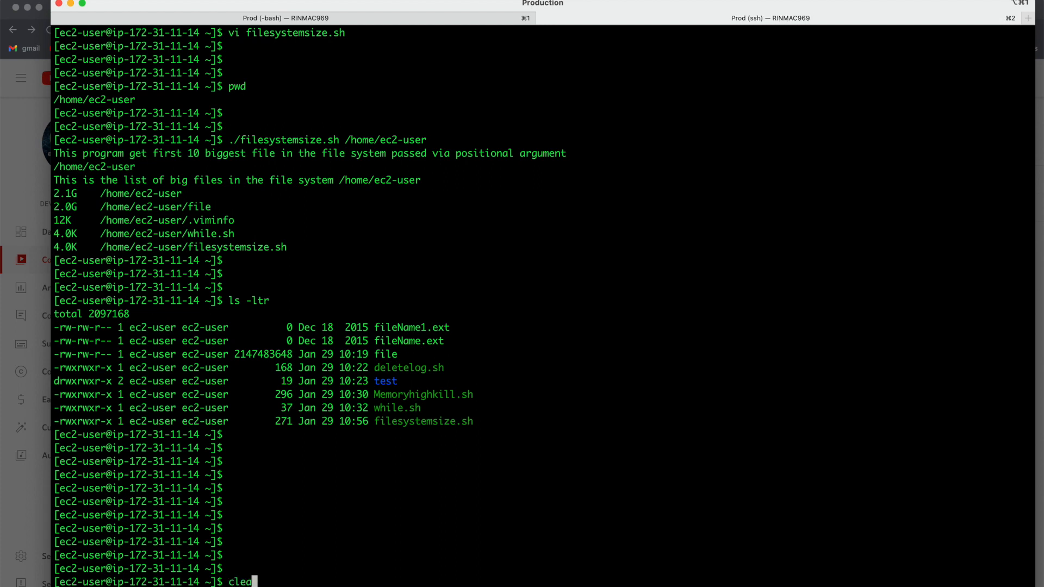
key(Return)
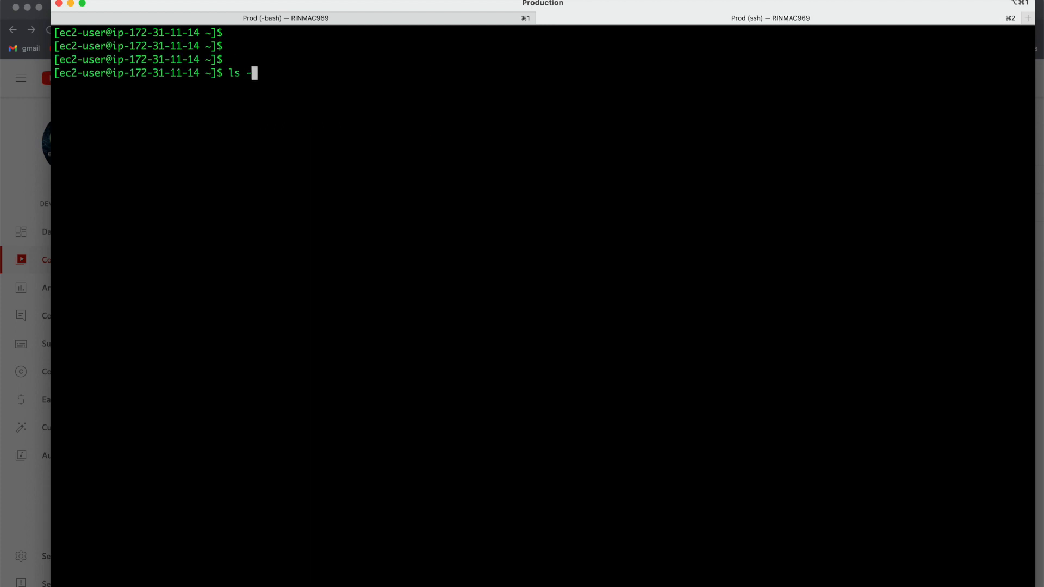
key(Return)
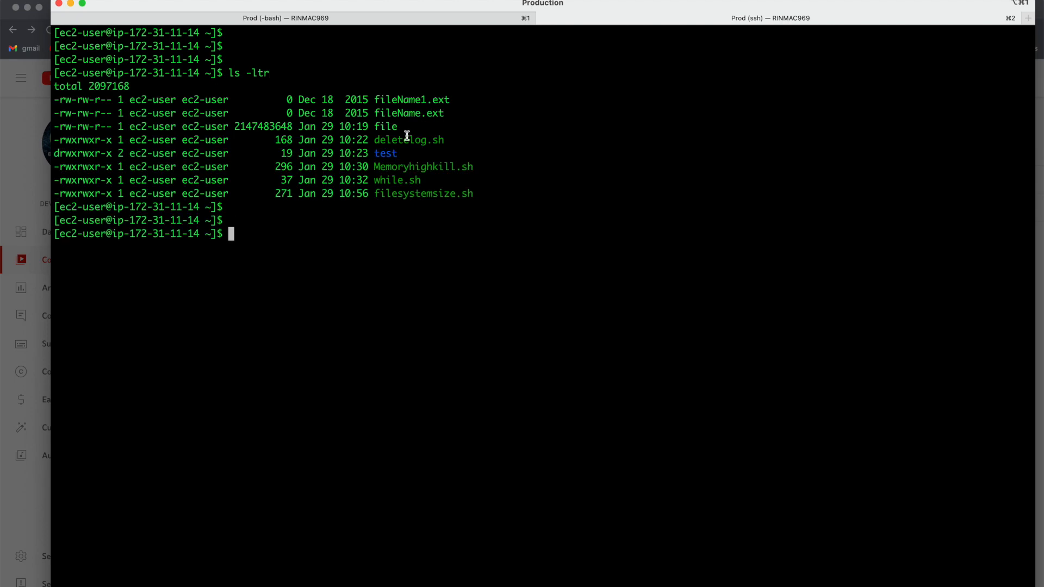
Open deletelog.sh in vi and enter insert mode
text(vi)
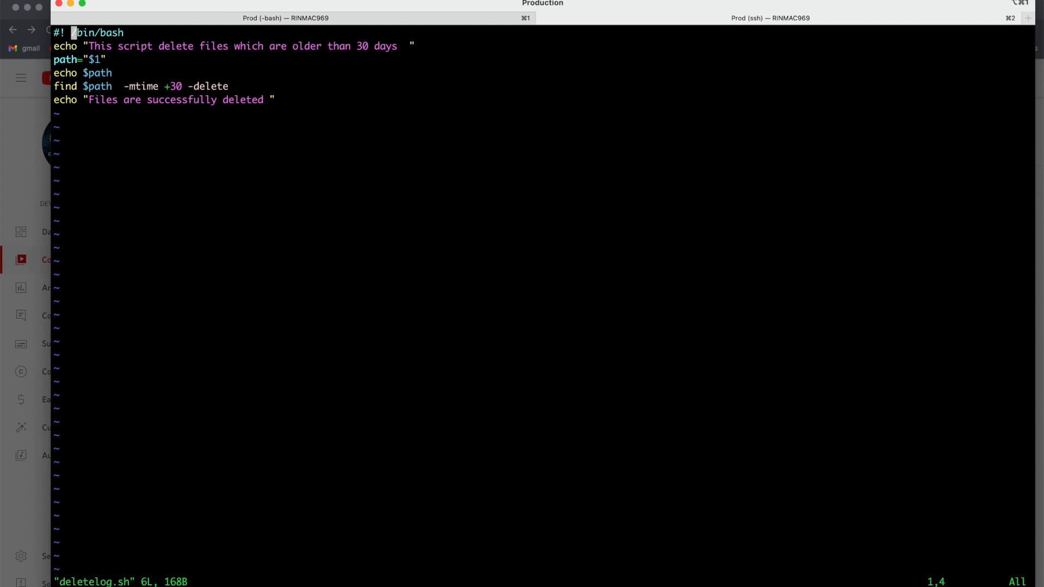
key(i)
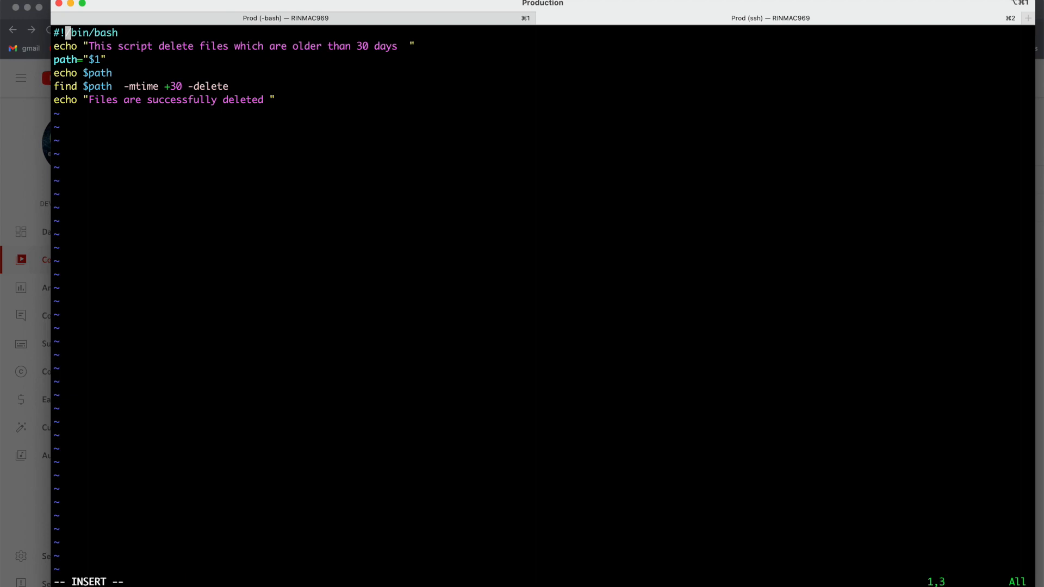
Correct the shebang to #!/bin/bash and add a blank line after the find command
key(Down)
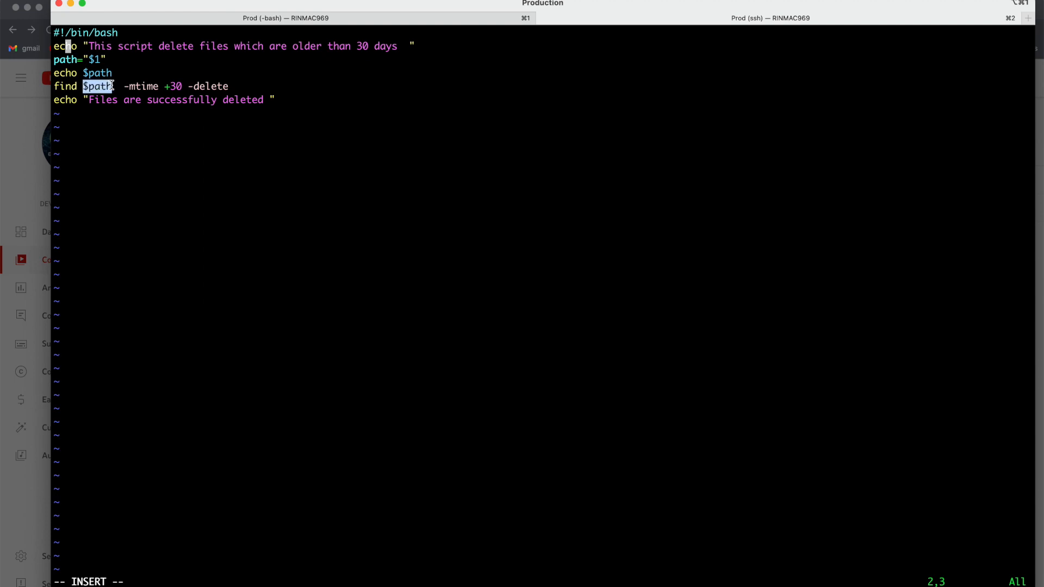
mouse_move(117, 66)
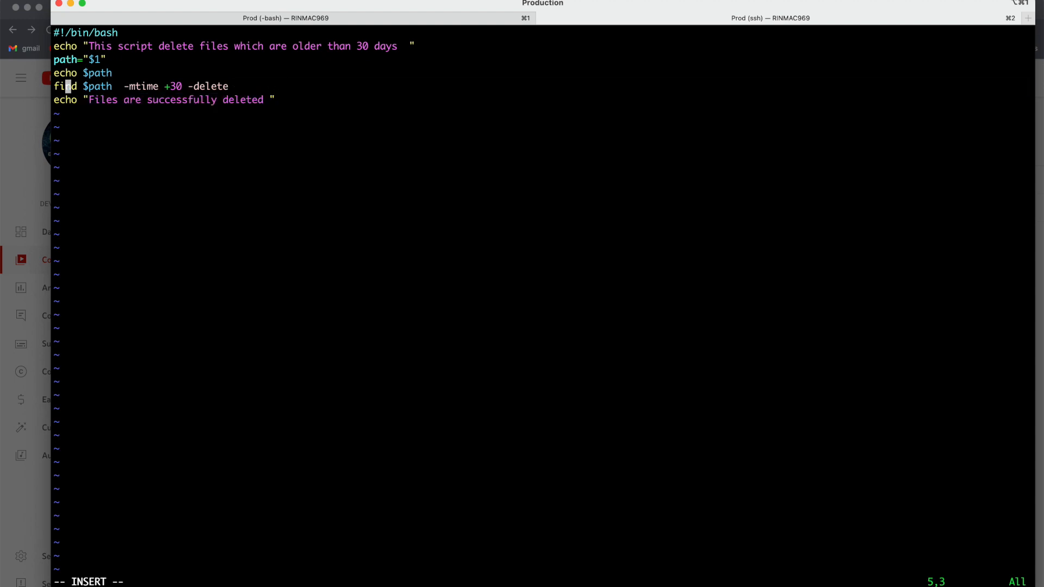
mouse_move(185, 86)
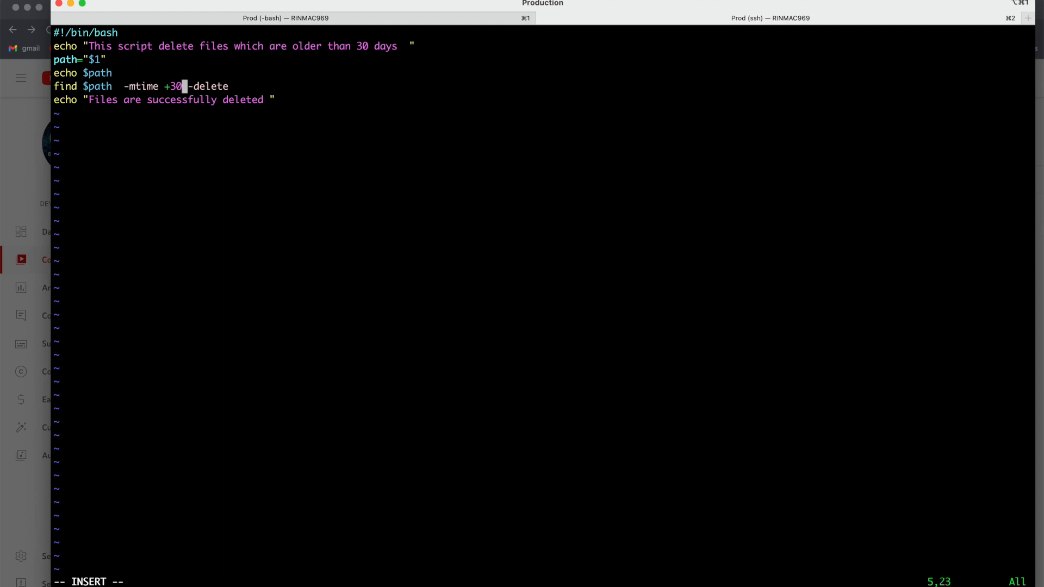
text(i)
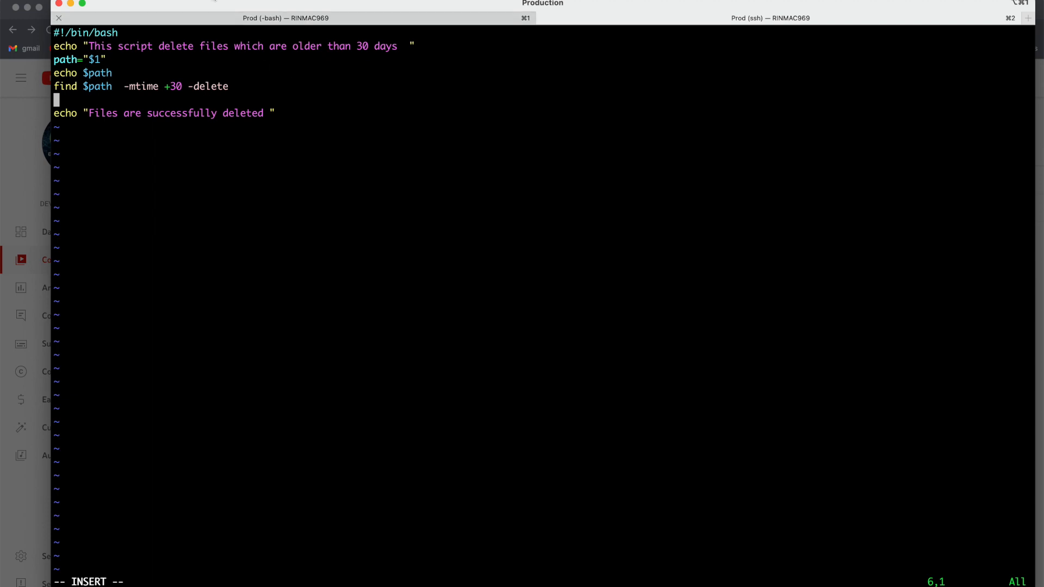
Add an if [ $? -eq 0 ] then check on the find command's exit status
double_click(141, 86)
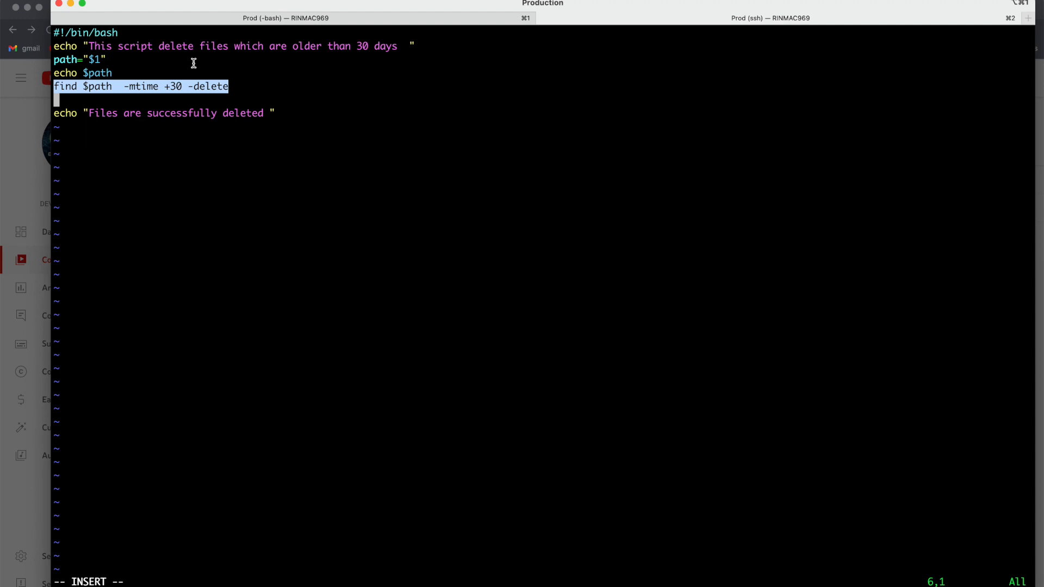
text(if [[)
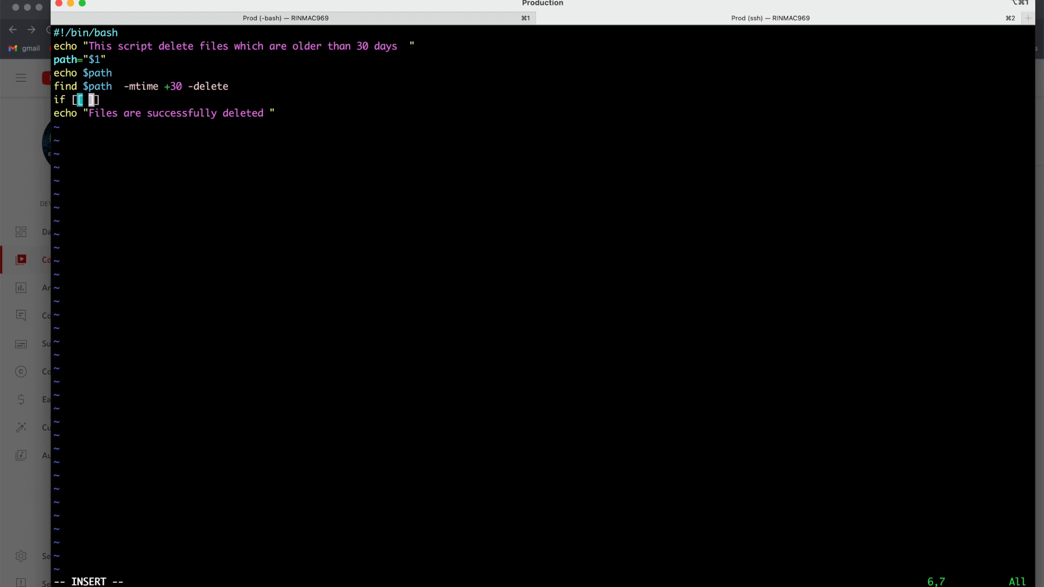
text([)
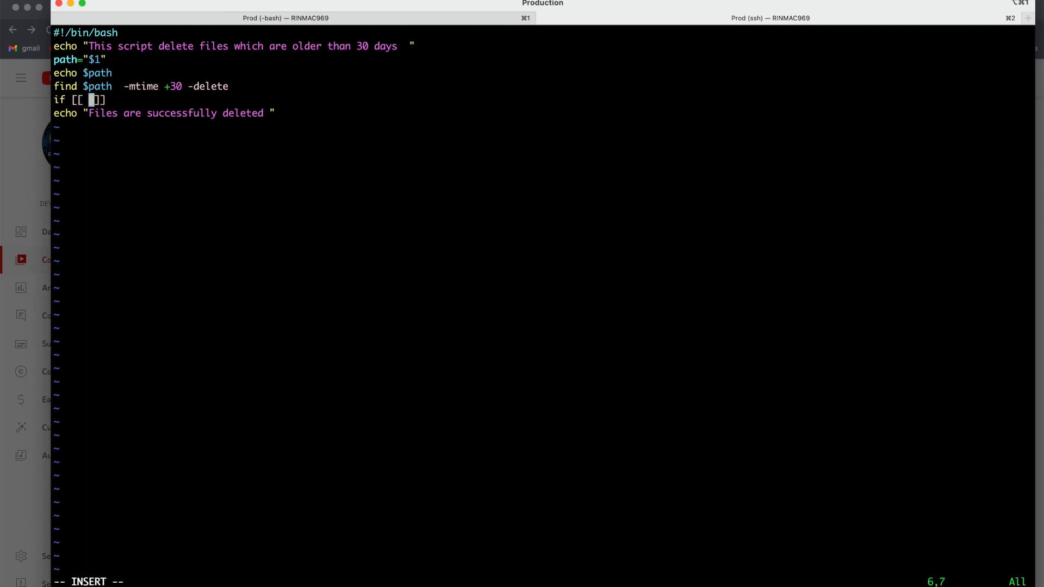
text($?)
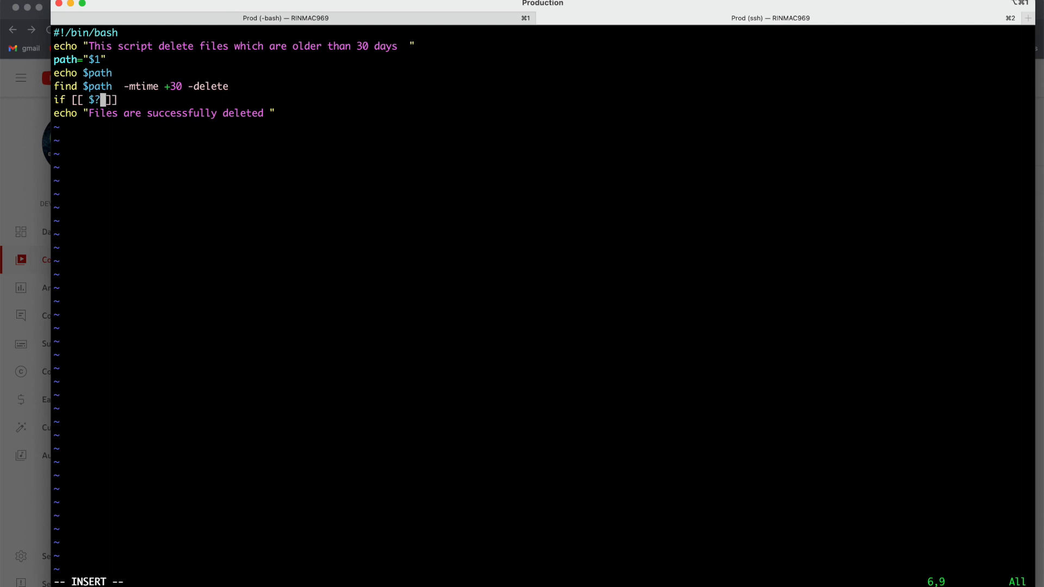
mouse_move(132, 25)
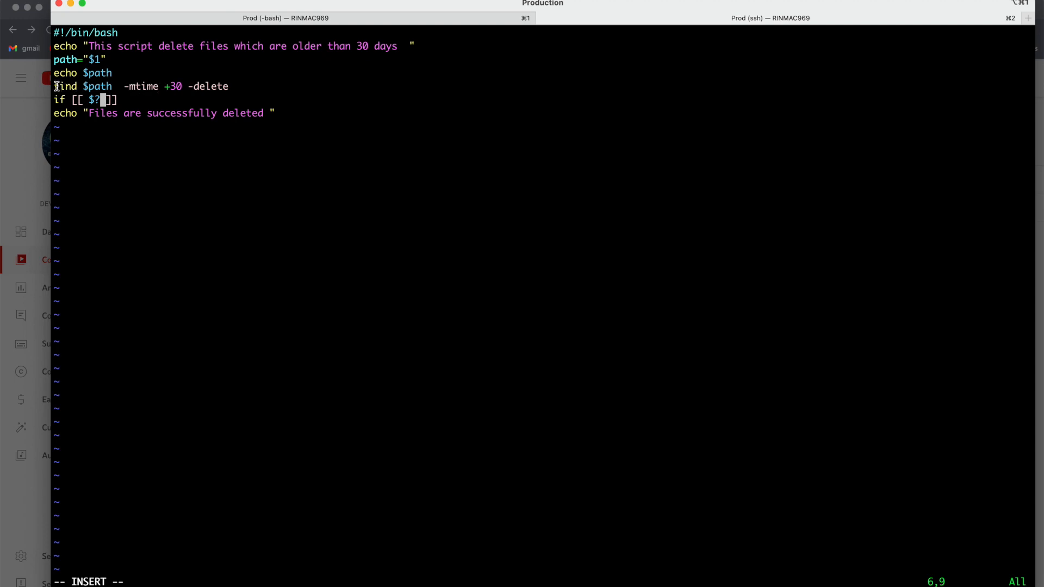
double_click(140, 86)
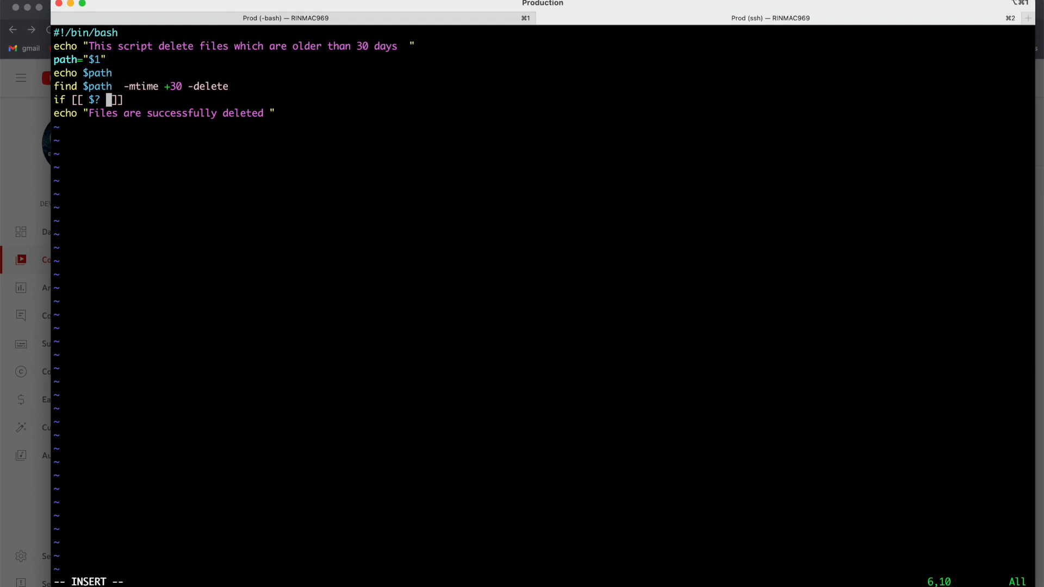
text(-eq)
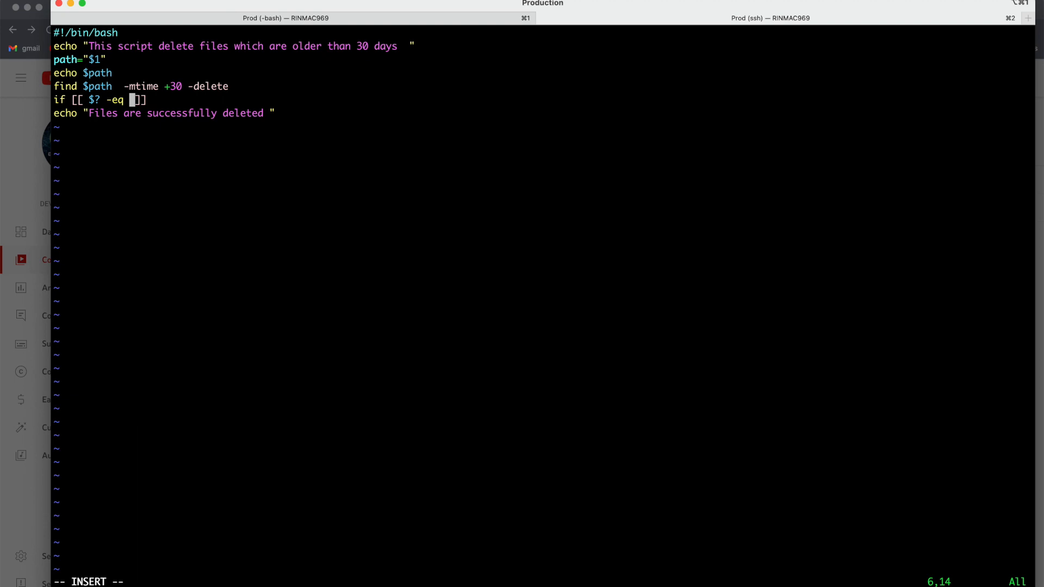
text(0)
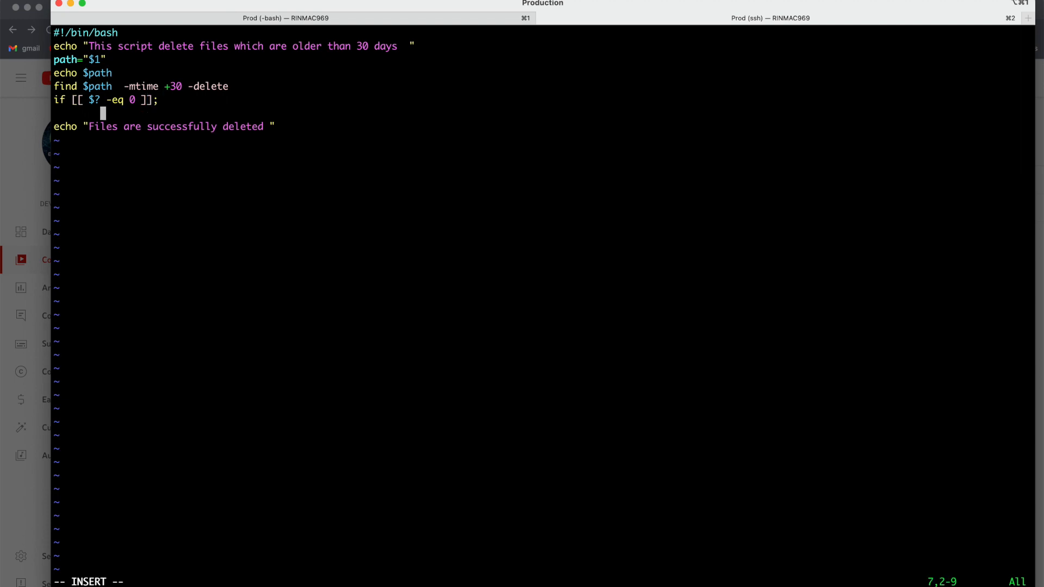
text(then)
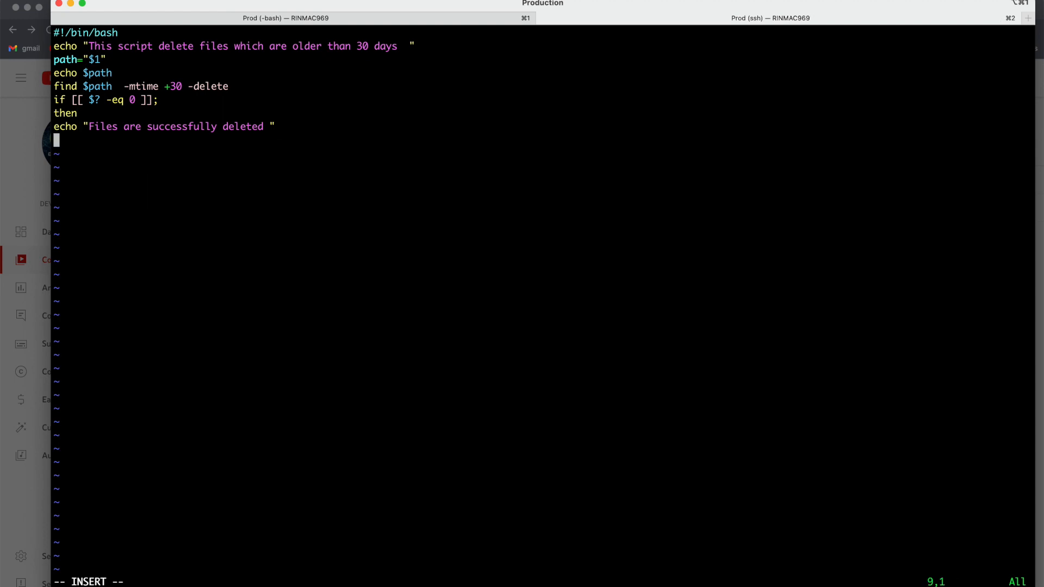
Add the else branch echoing "deleteion was having some issue" and close the block with fi
text(else)
text(ech)
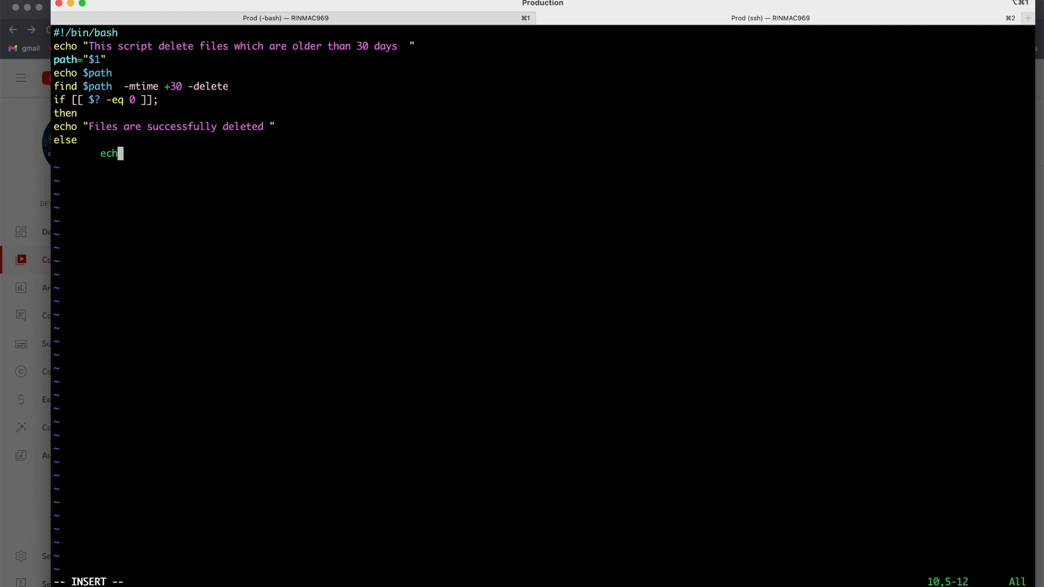
text(o")
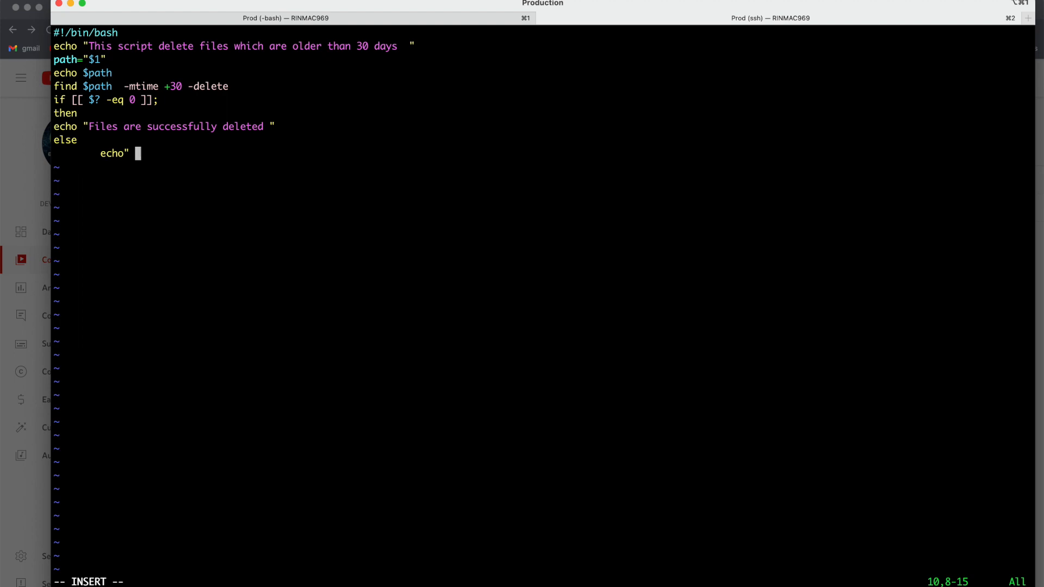
key(Backspace)
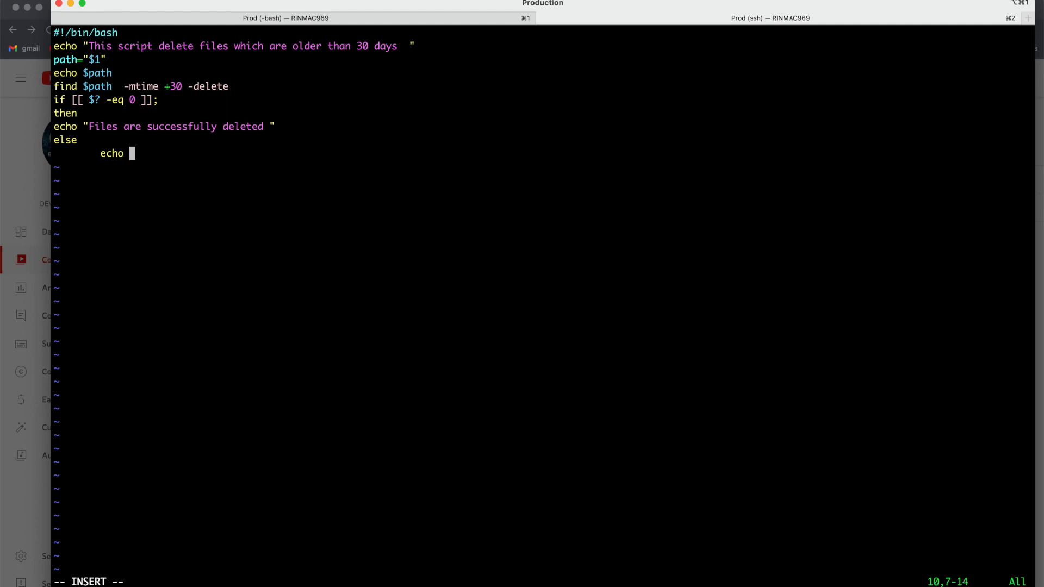
text("deleteion)
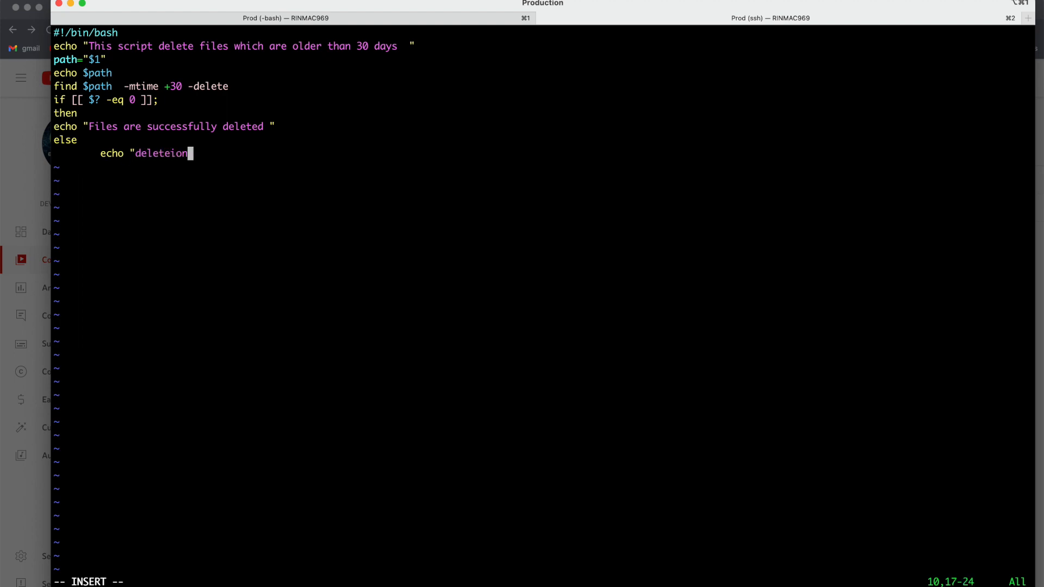
text(was havi)
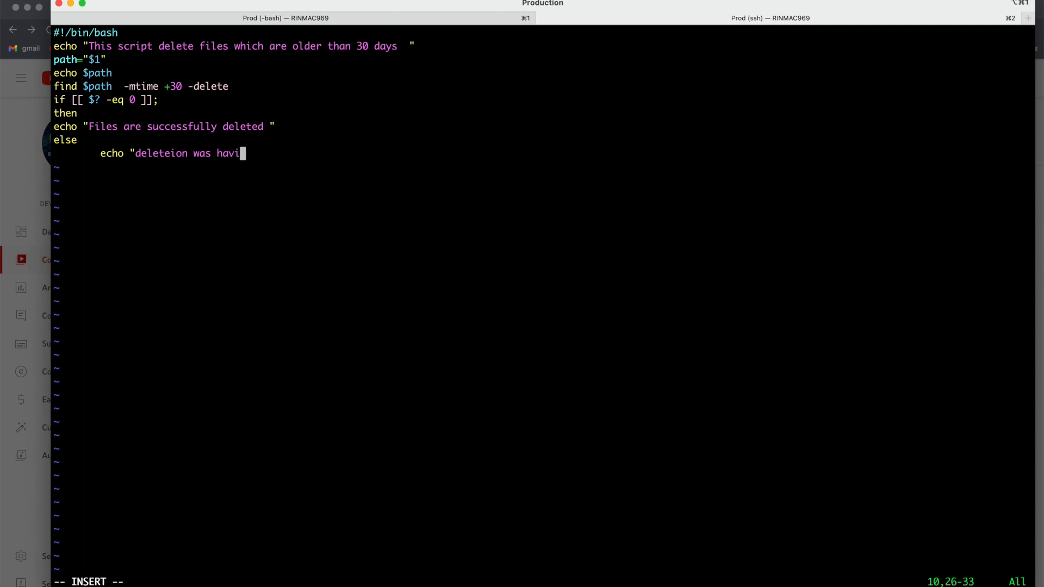
text(ng some issue)
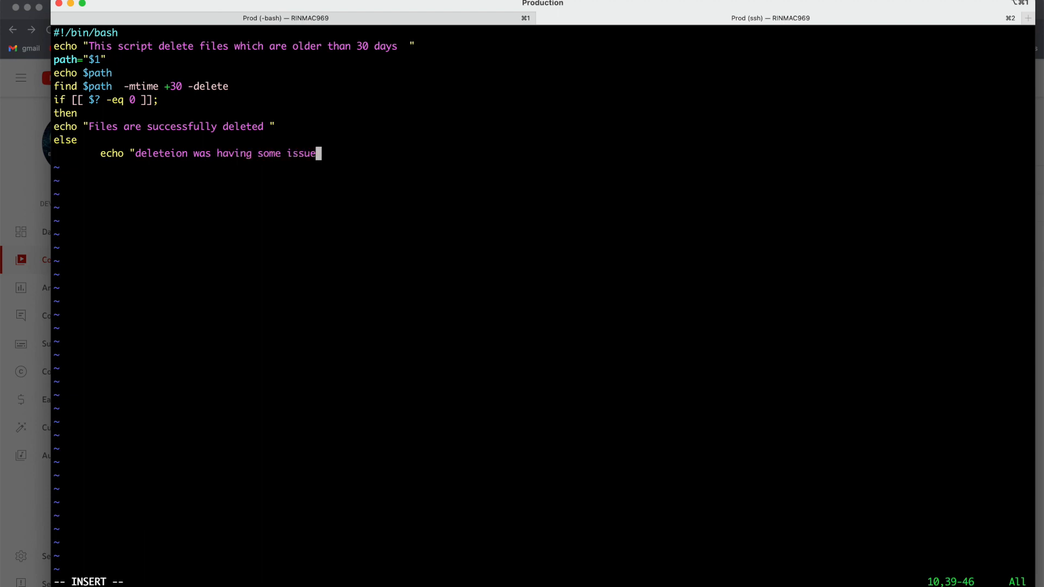
text(")
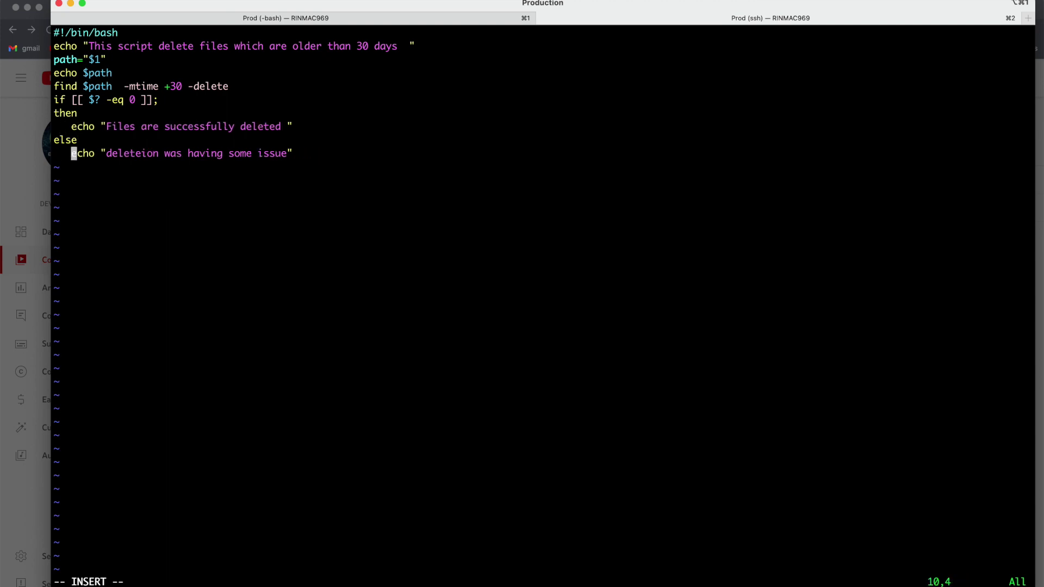
key(Return)
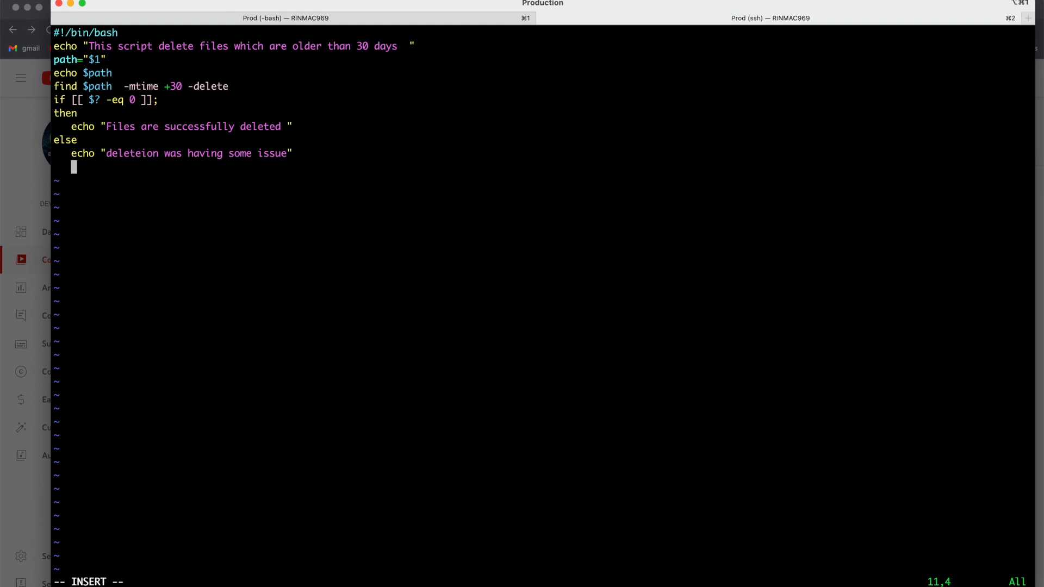
text(fi)
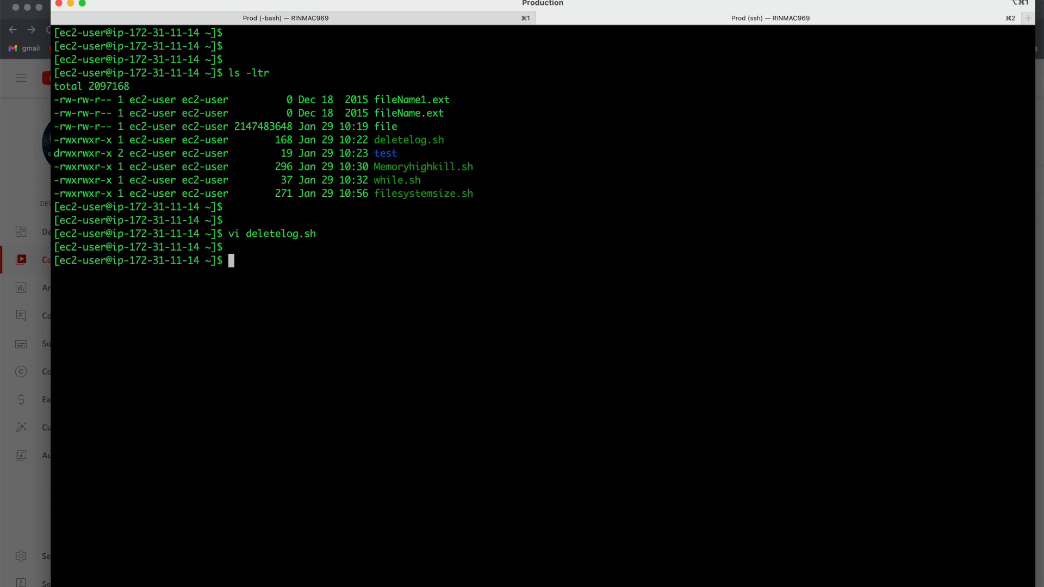
Make deletelog.sh executable with chmod +x
text(chm)
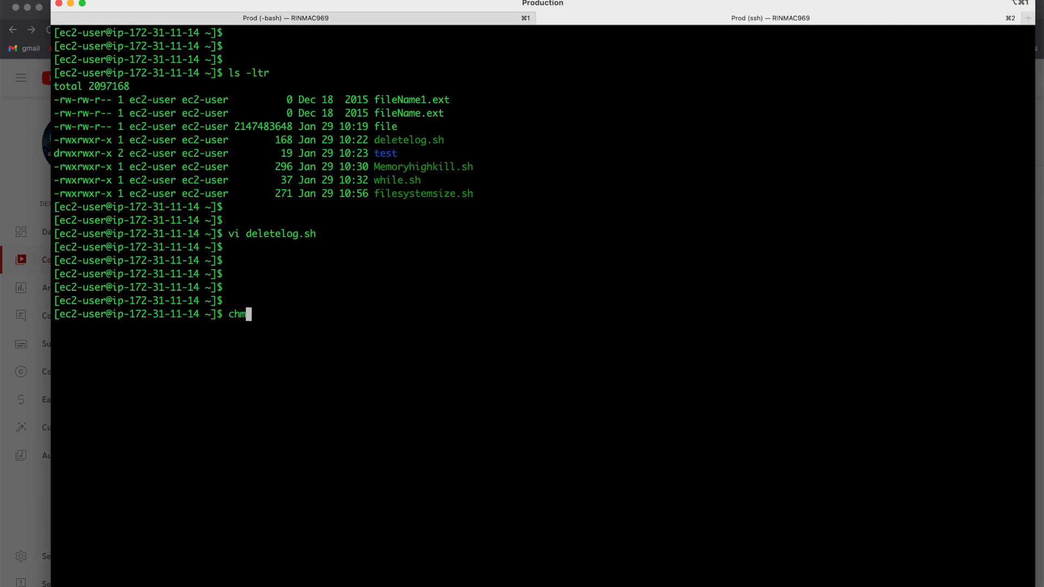
text(od +)
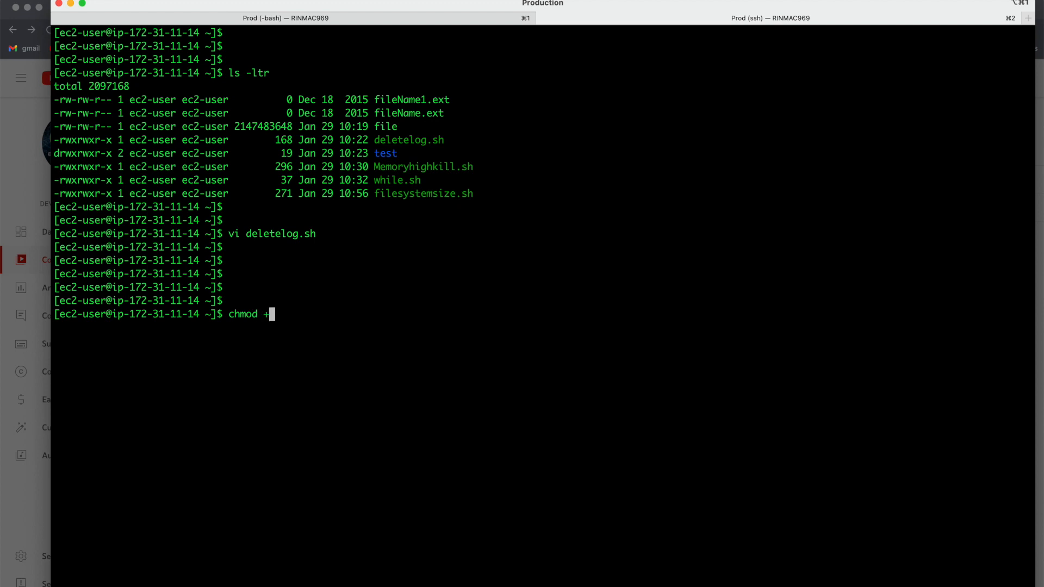
text(x deletelog.sh)
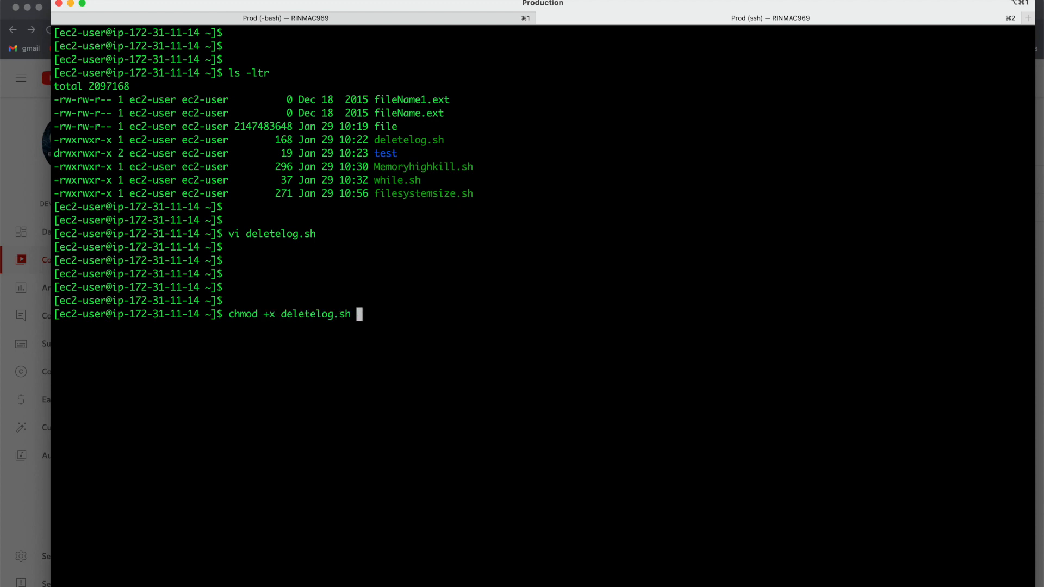
key(Return)
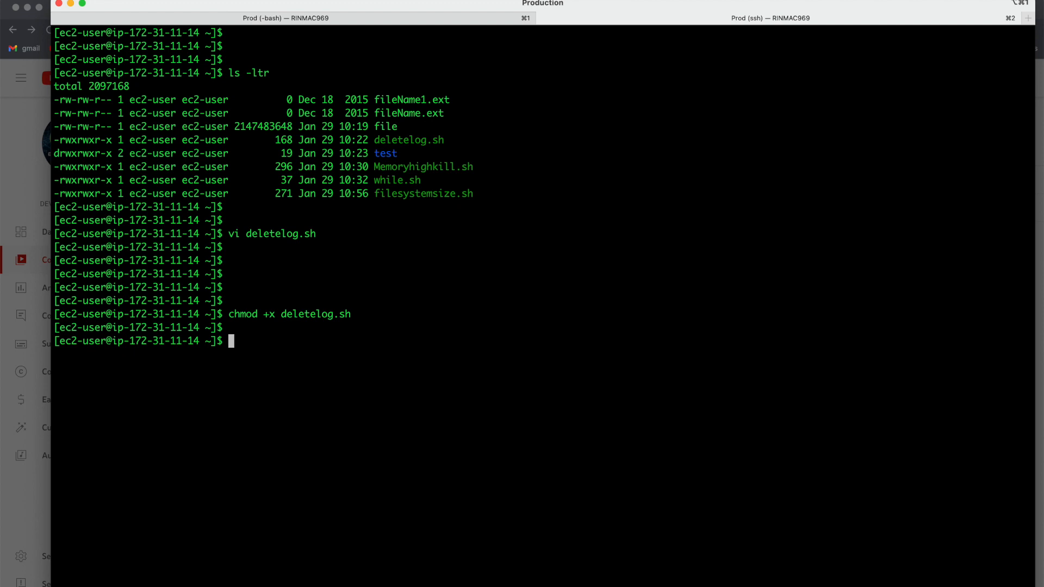
Run ./deletelog.sh /home/ec2-user/, which fails with 'fin: command not found', and retype the command
text(./deletelog.sh)
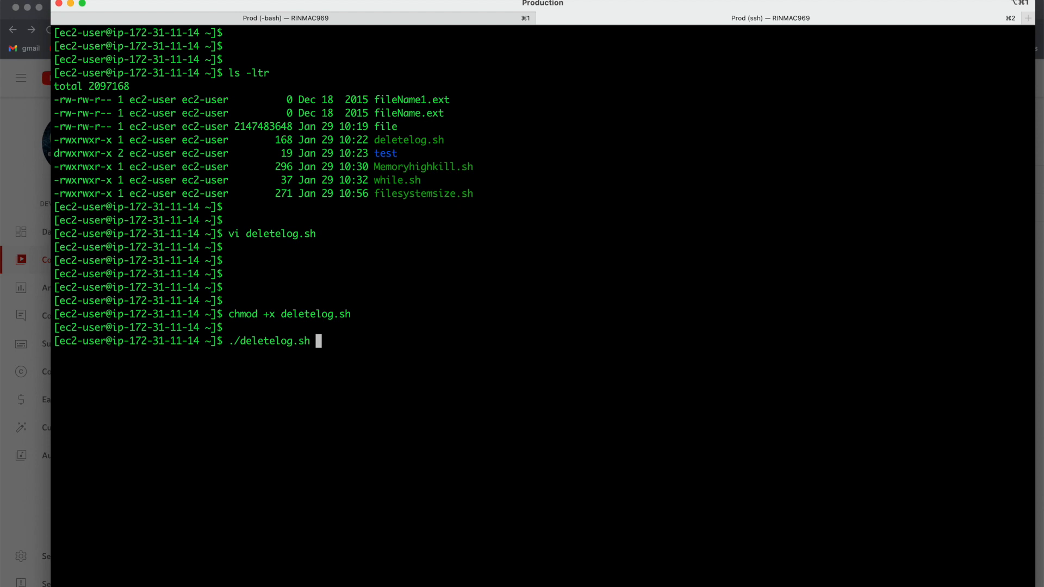
text(/home/)
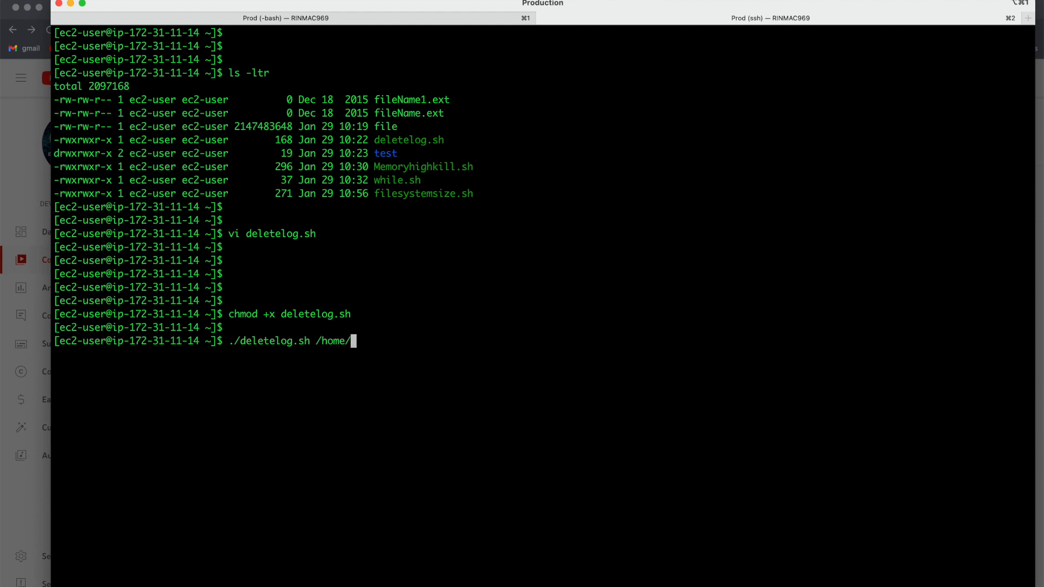
text(ec2-user/)
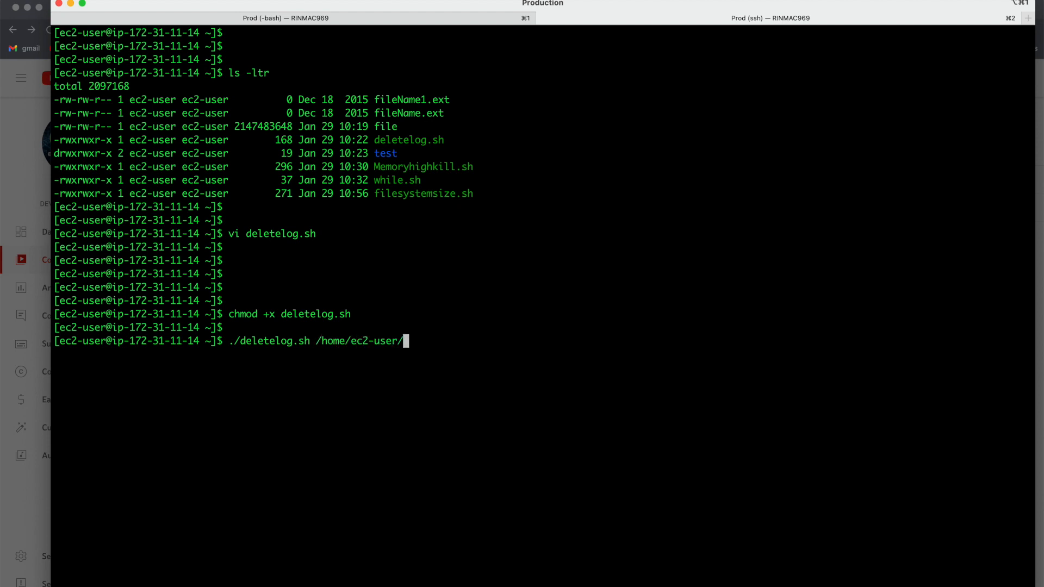
key(Return)
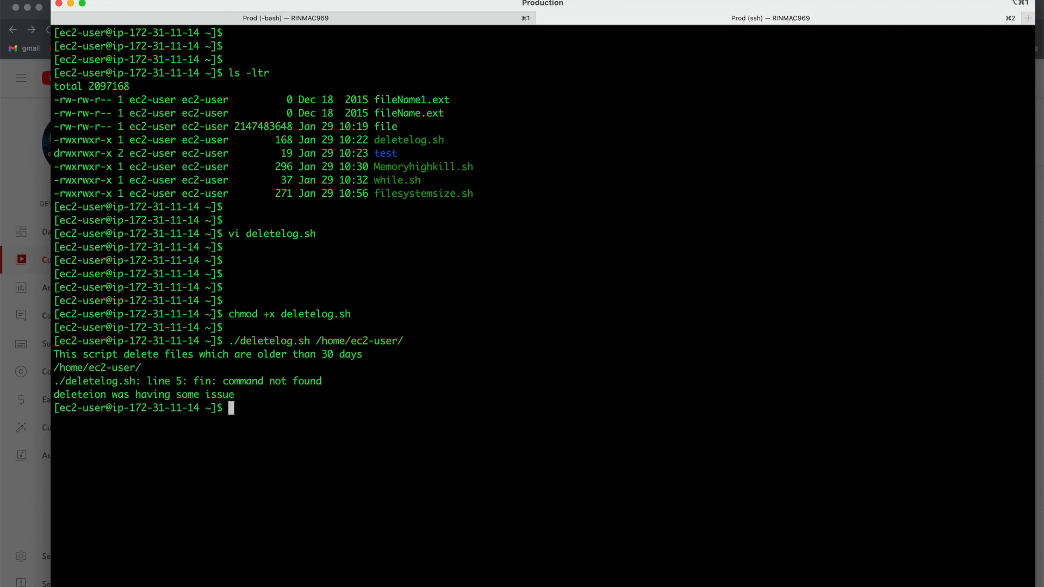
mouse_move(209, 391)
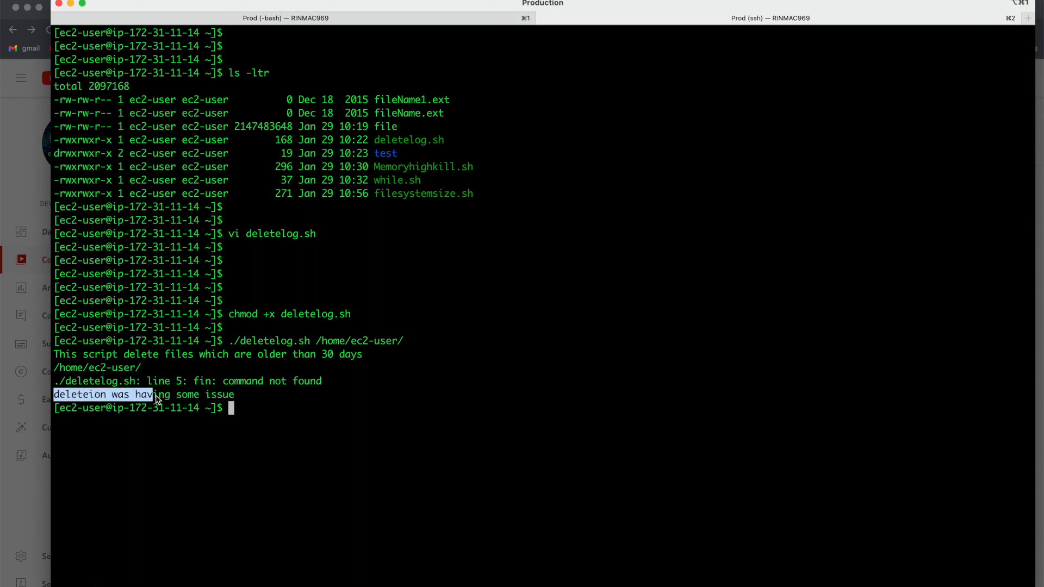
text(./deletelog.sh /home/ec2-user/)
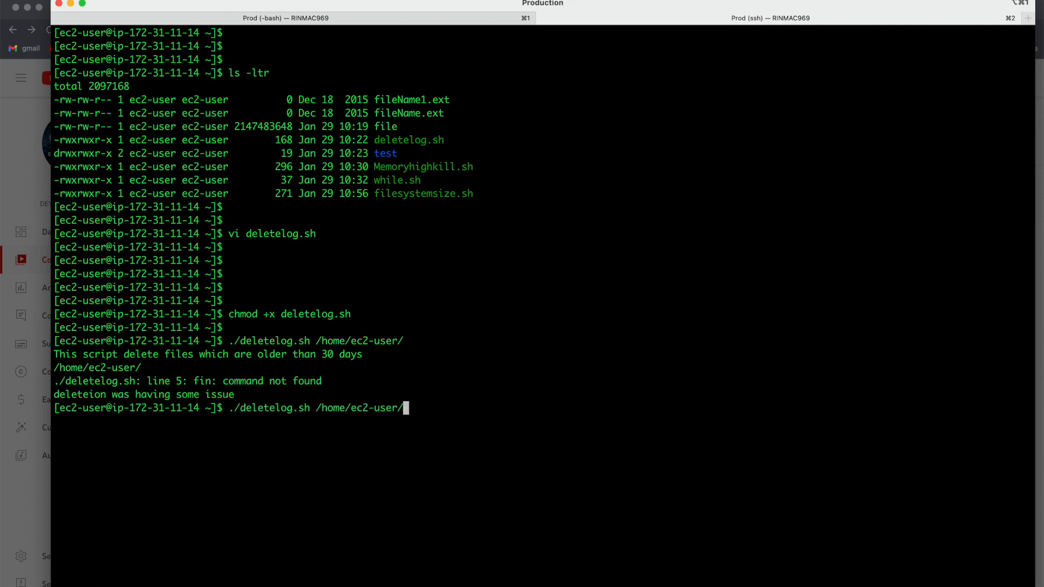
Reopen deletelog.sh in vi and correct 'fin' to 'find' on line 5, then save
key(Return)
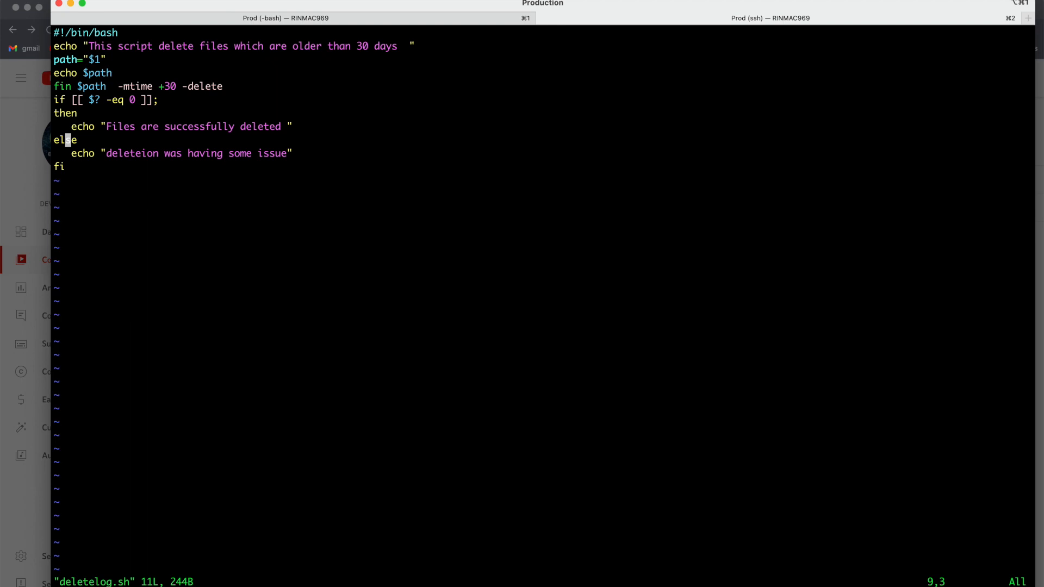
key(up)
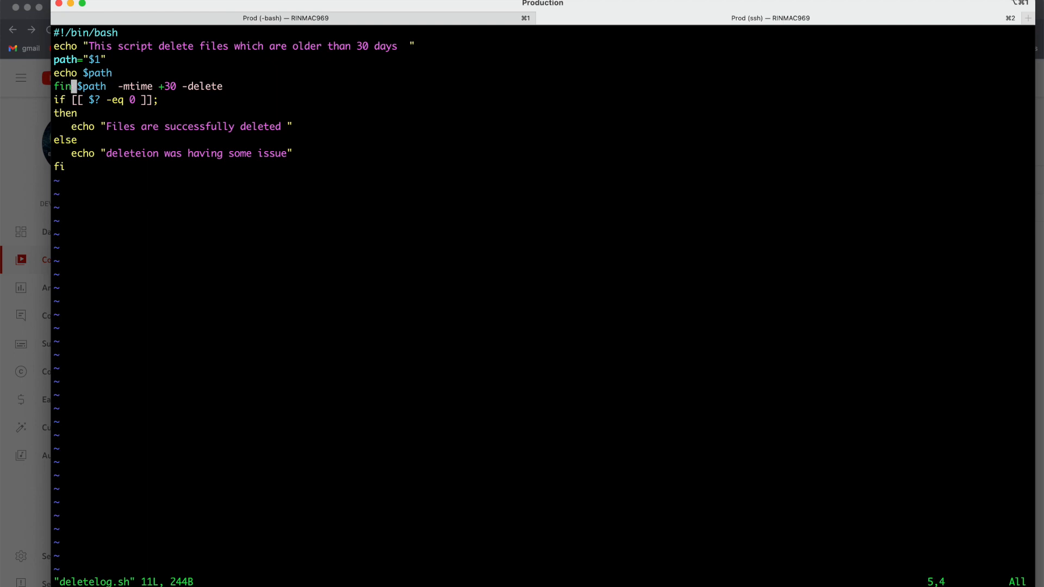
key(i)
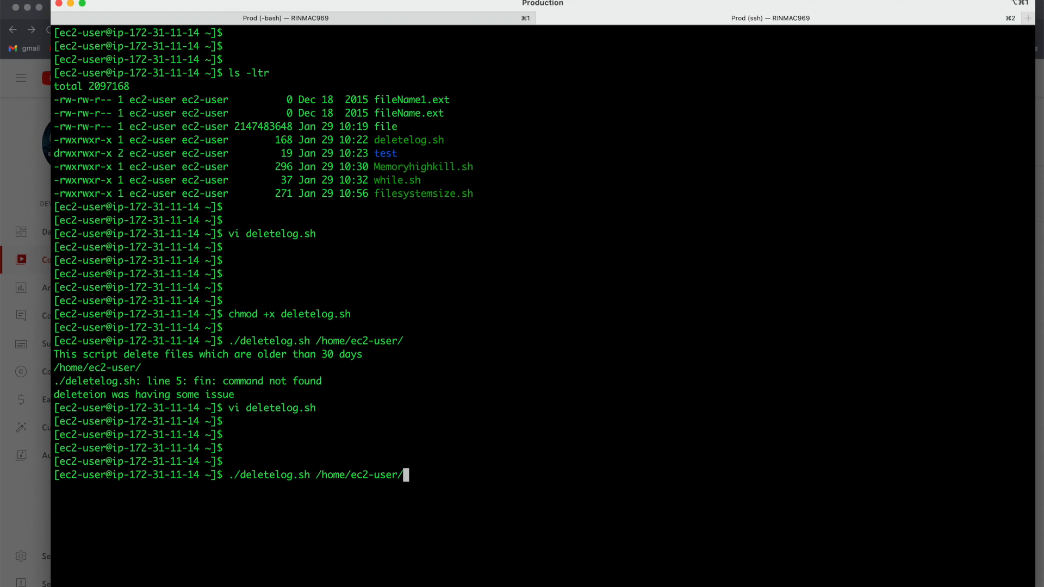
mouse_move(373, 394)
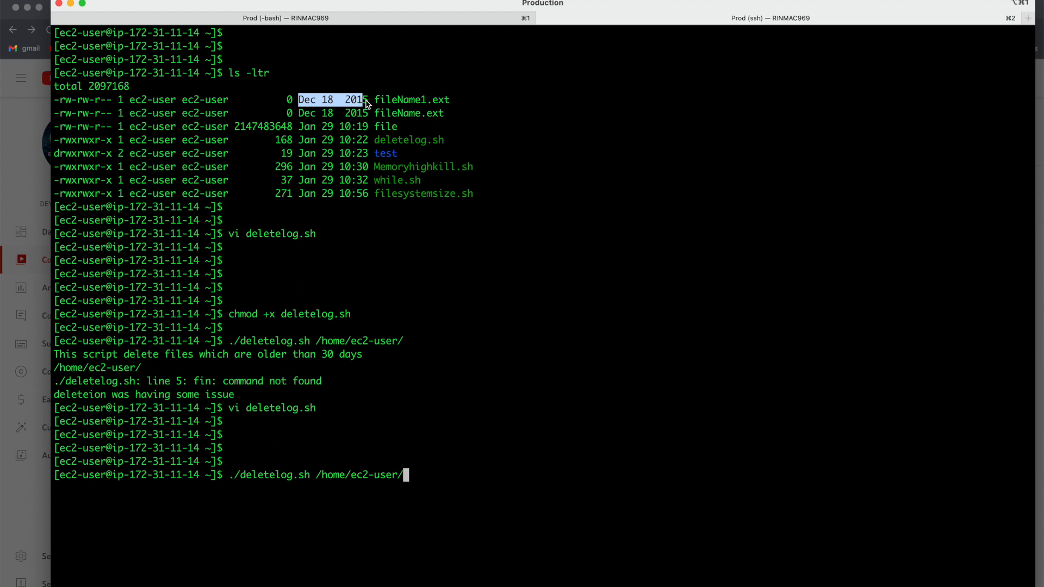
mouse_move(307, 192)
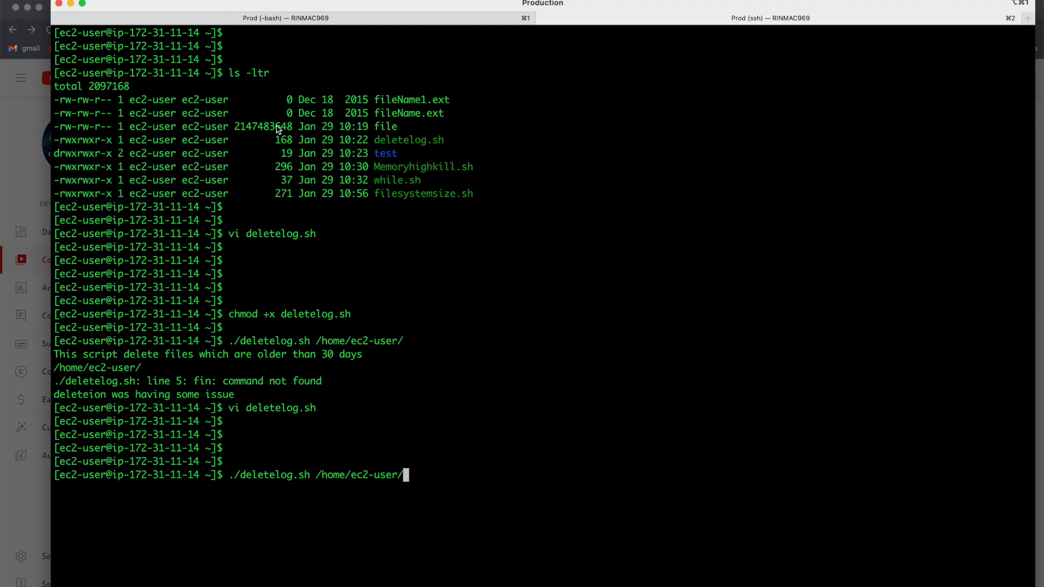
mouse_move(376, 101)
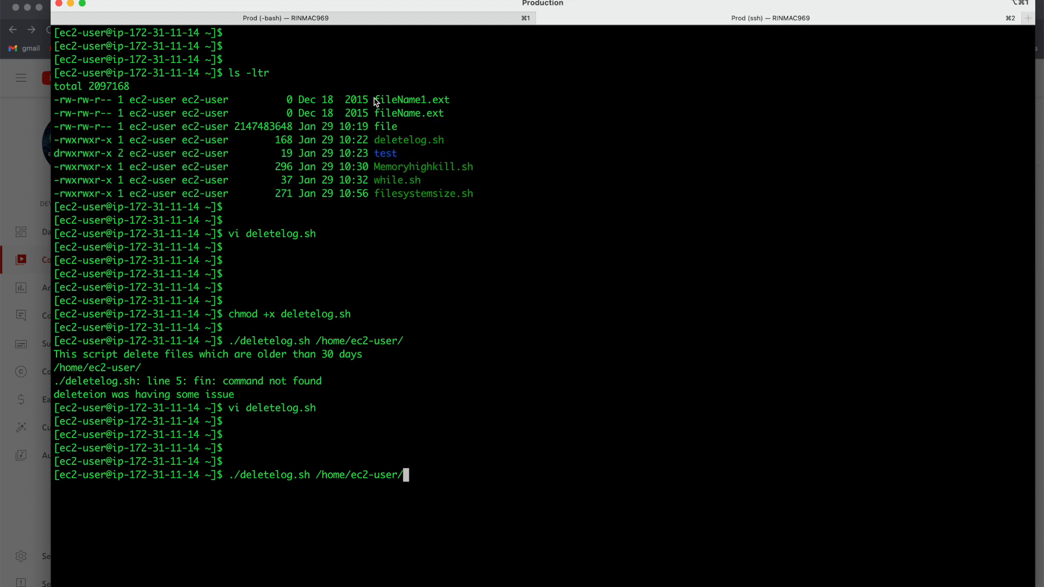
mouse_move(470, 116)
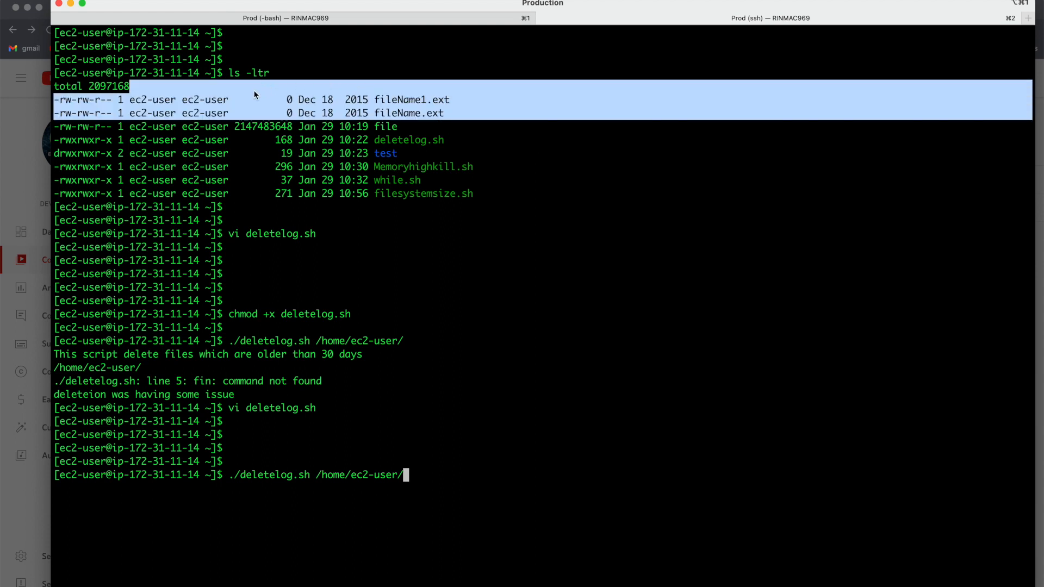
Run the corrected script, see the success message, and relist files confirming the 2015 files are gone
key(Return)
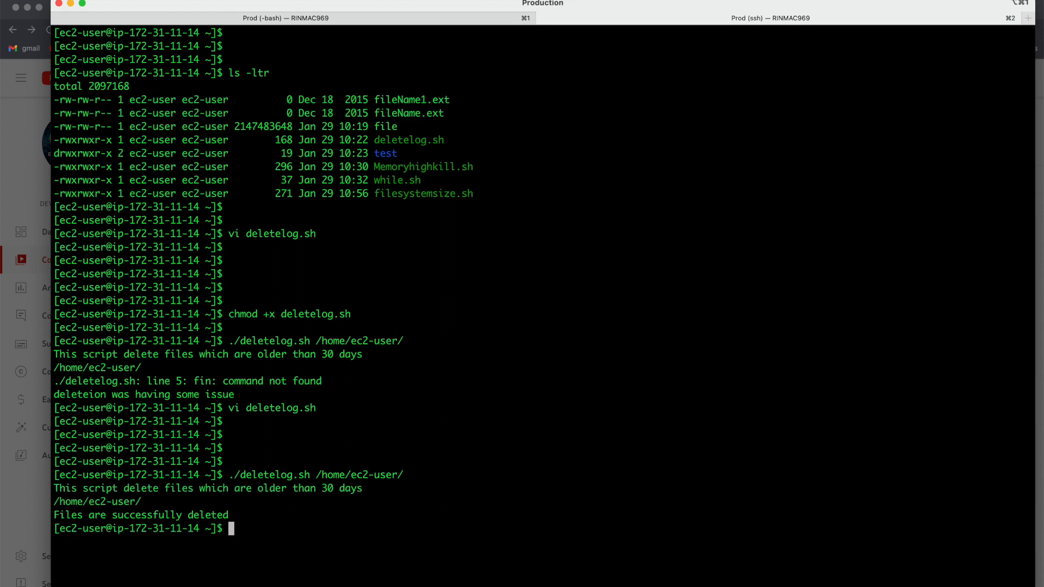
mouse_move(235, 514)
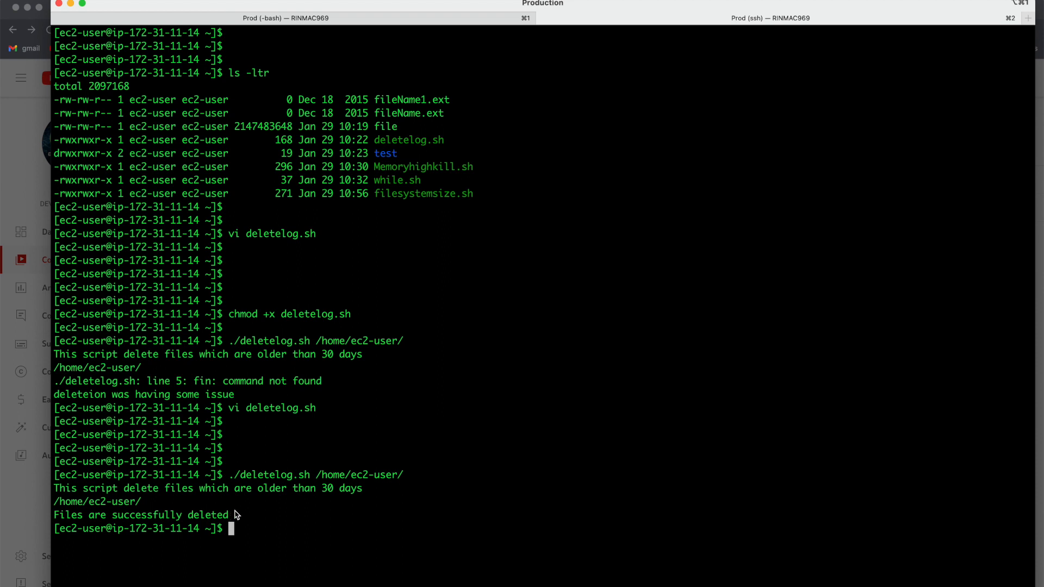
double_click(140, 514)
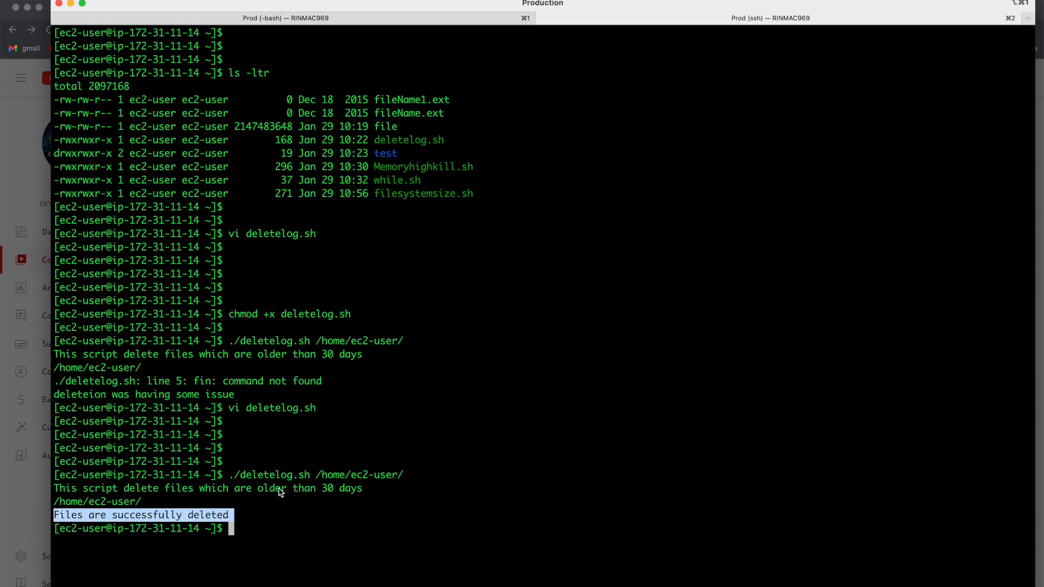
text(ls -ltr)
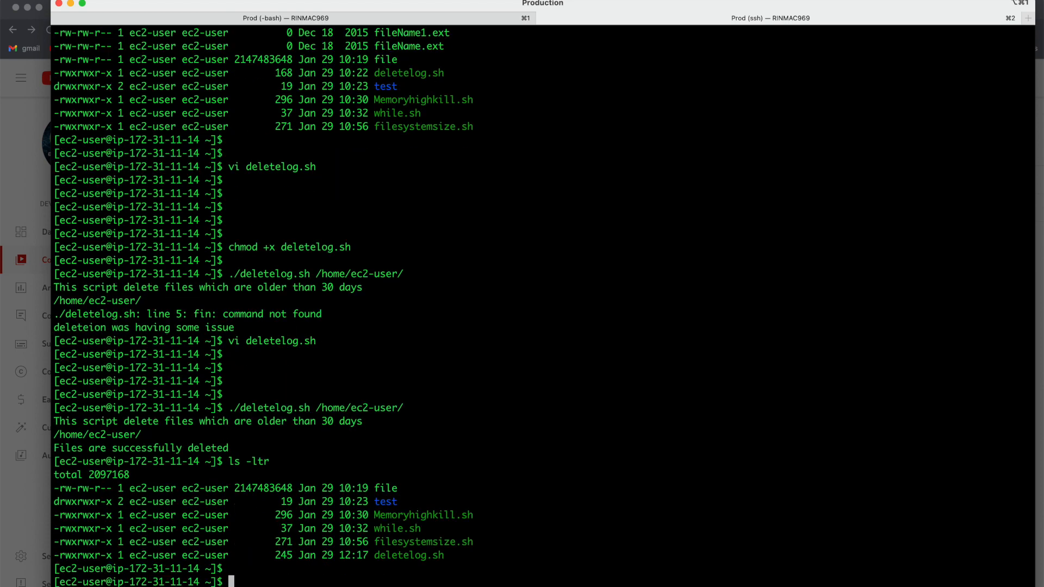
scroll(down, 3)
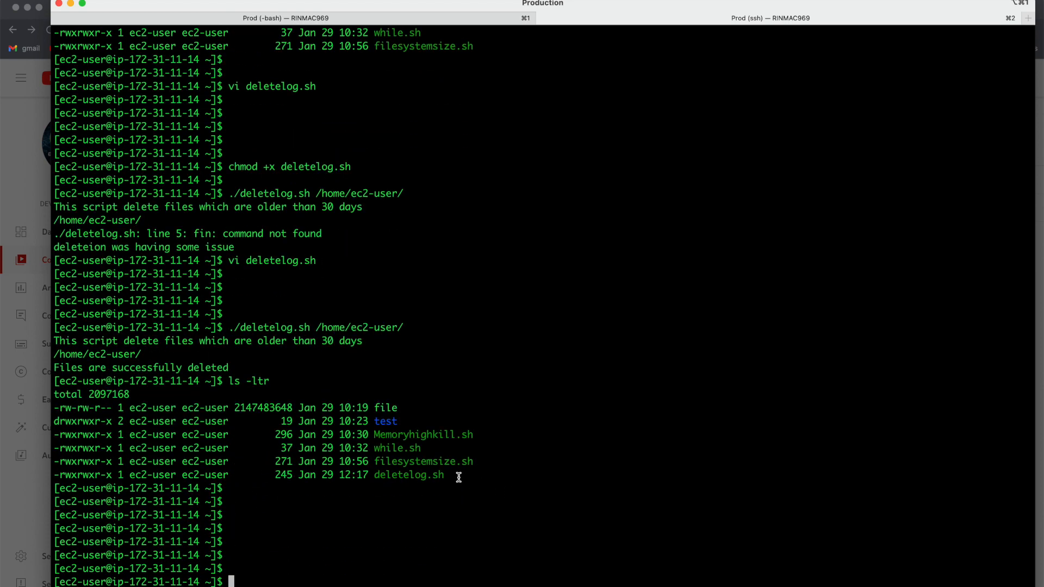